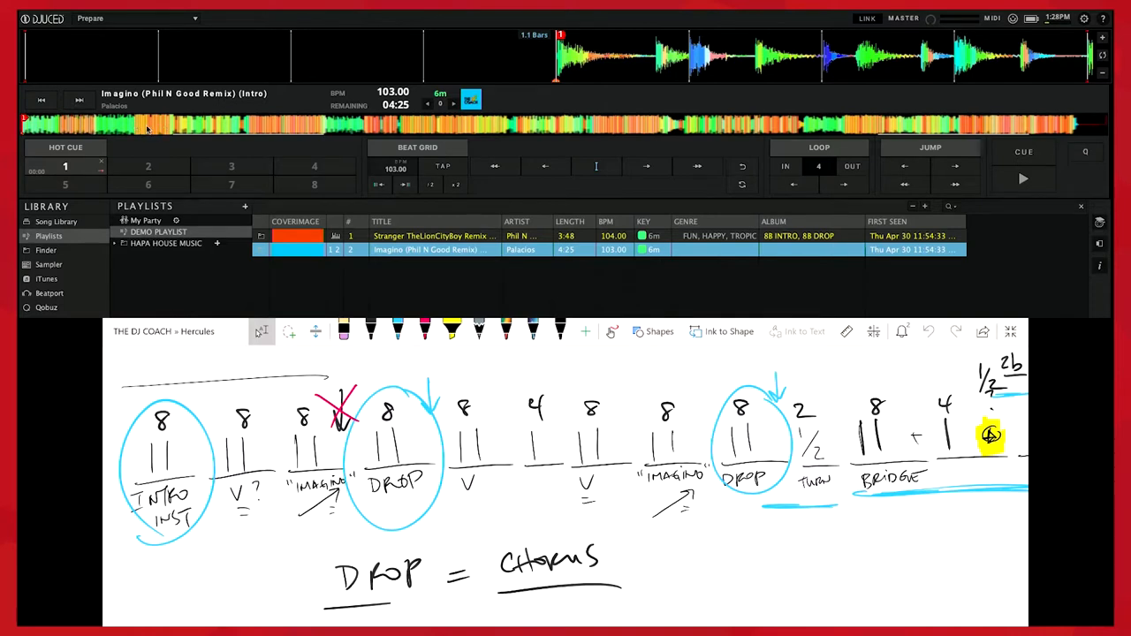
mouse_move(304, 108)
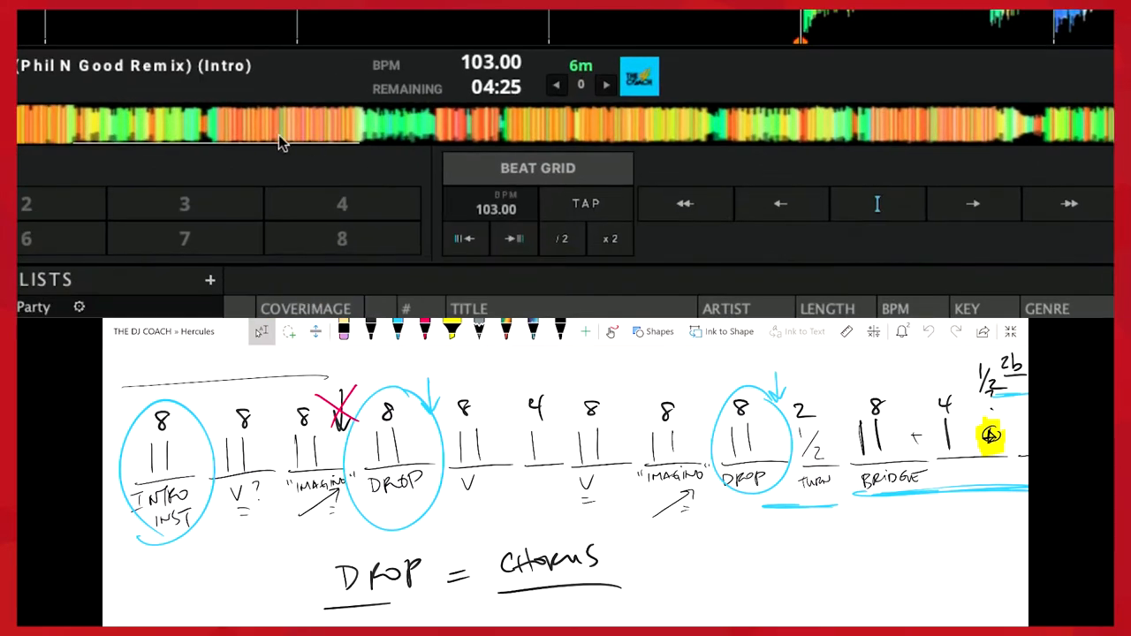
mouse_move(290, 138)
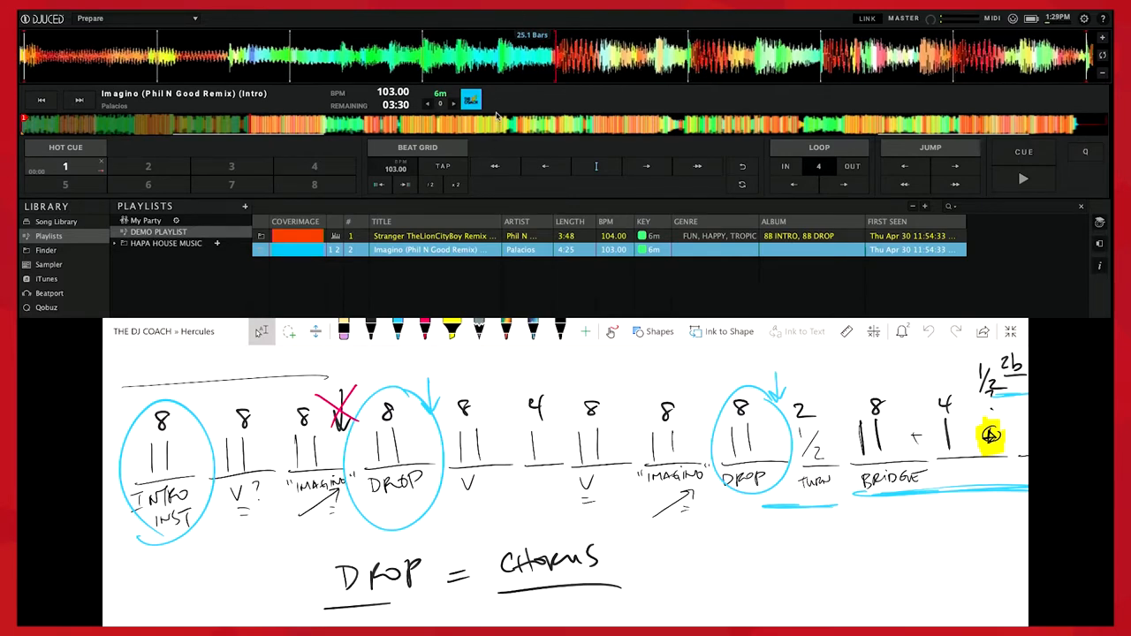
Step: Store hot cues 2-4 at Imagina's drop and later sections, then return to the track start
click(149, 166)
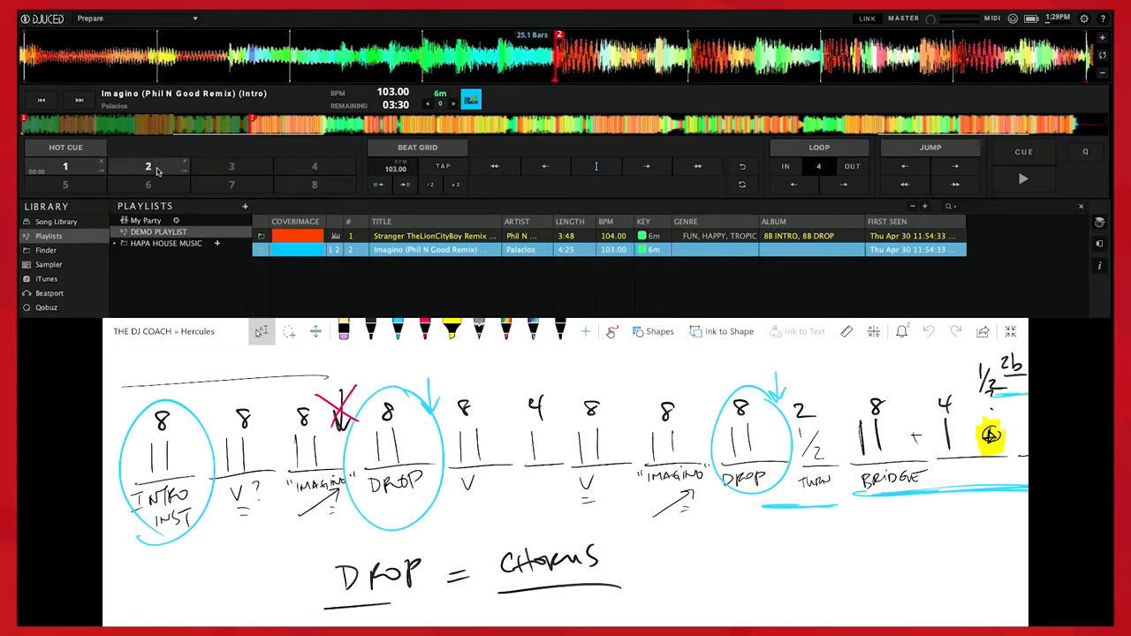
click(1023, 177)
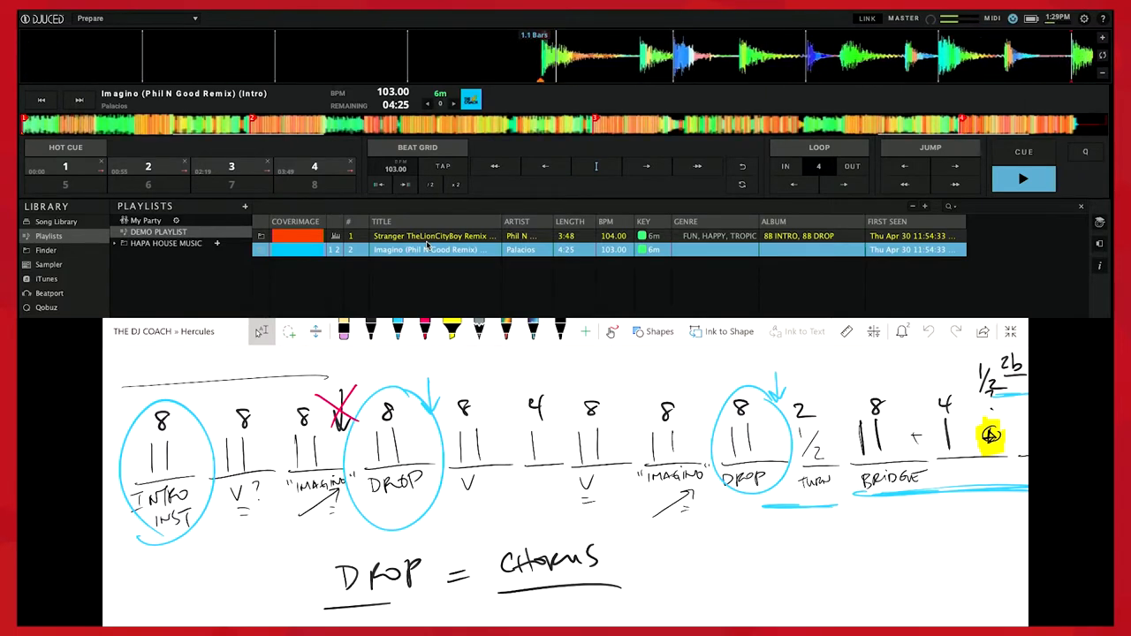
Step: Select the Stranger row, then Imagina, and show its editable title, artist and album details
click(1024, 179)
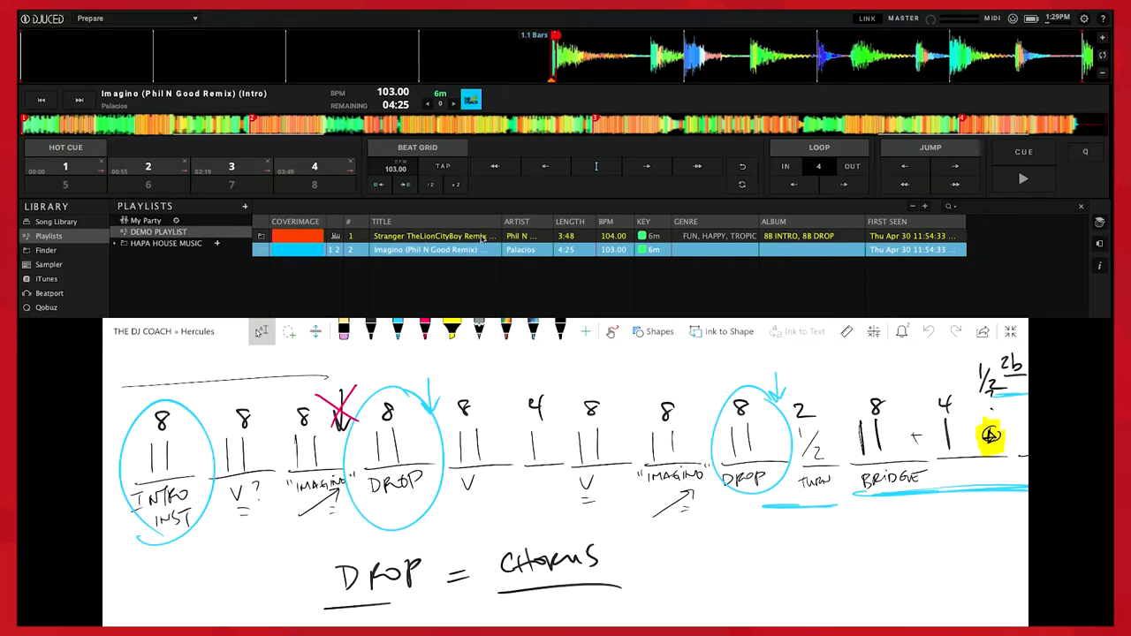
click(433, 237)
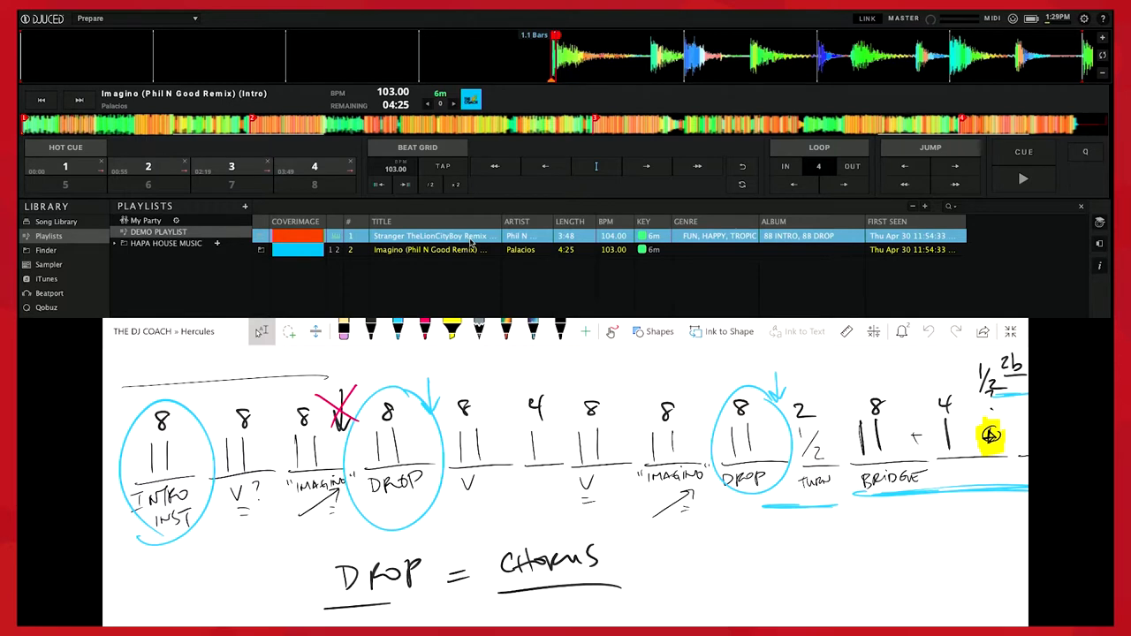
mouse_move(880, 258)
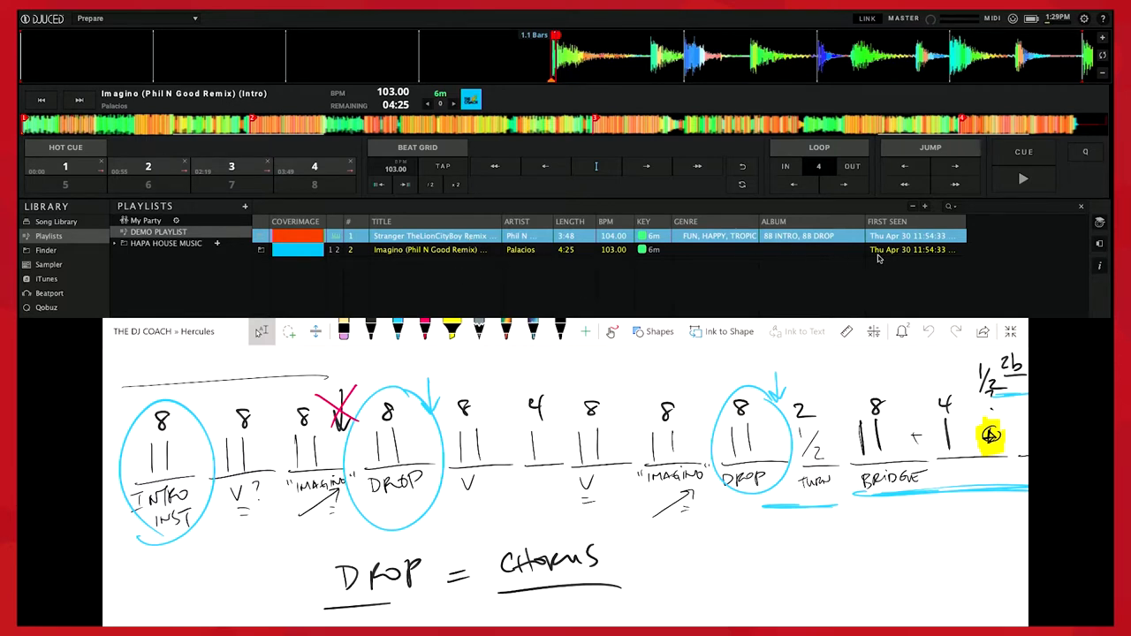
click(433, 250)
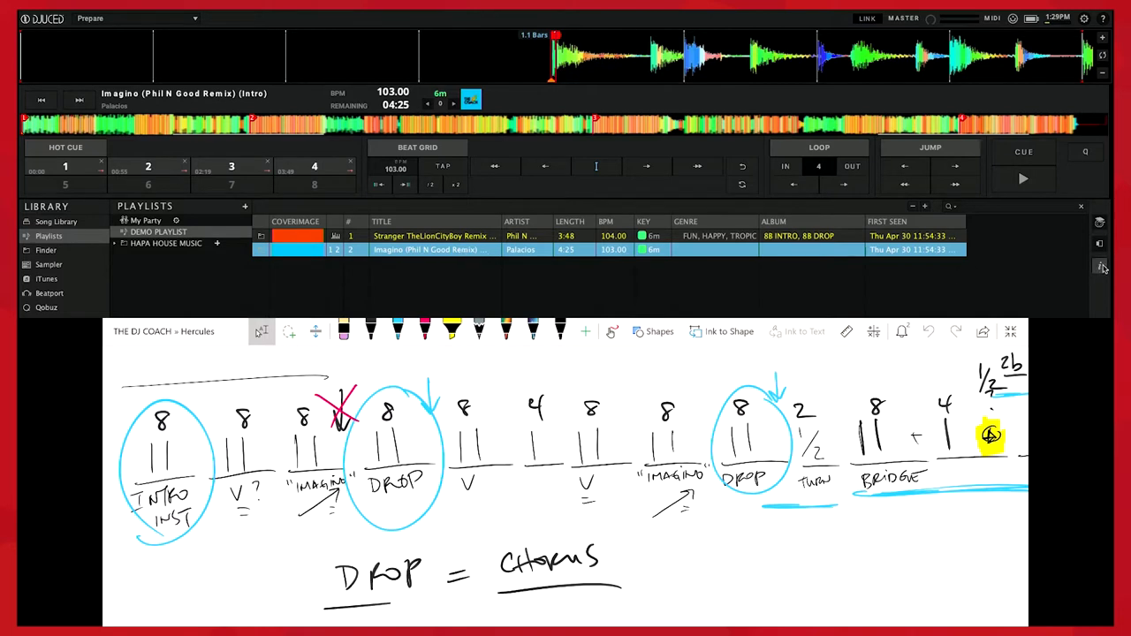
click(1103, 267)
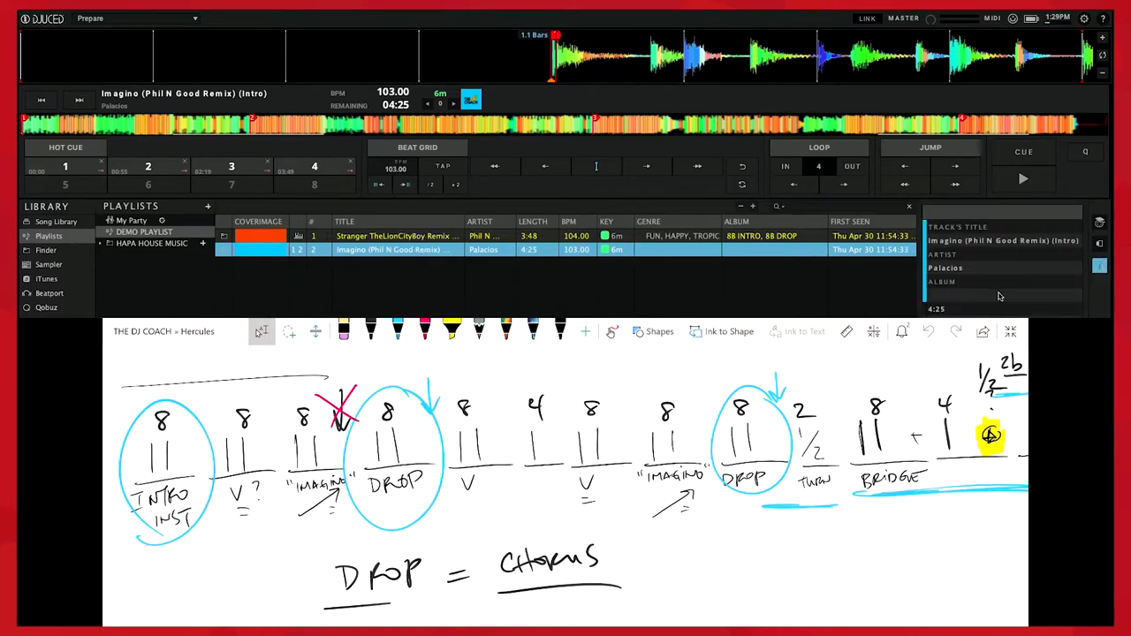